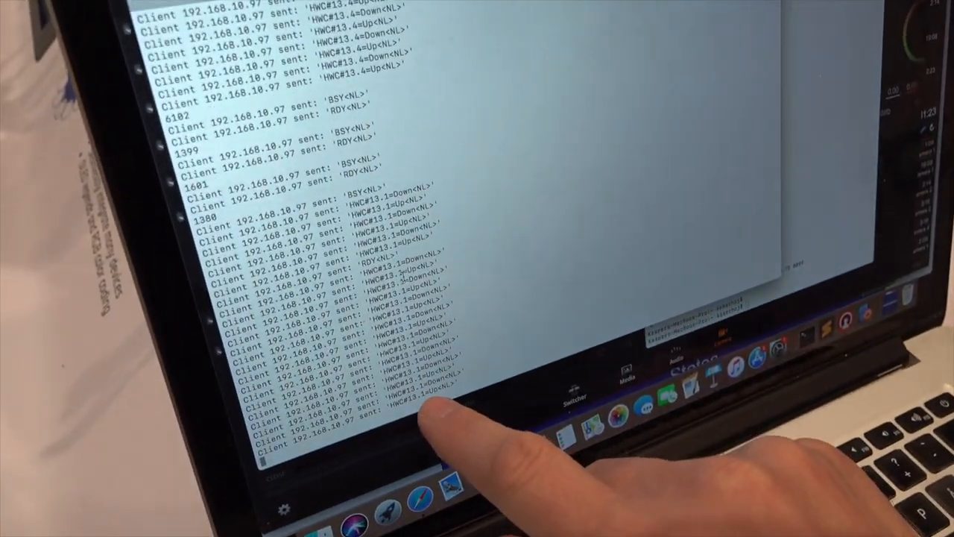
scroll(down, 3)
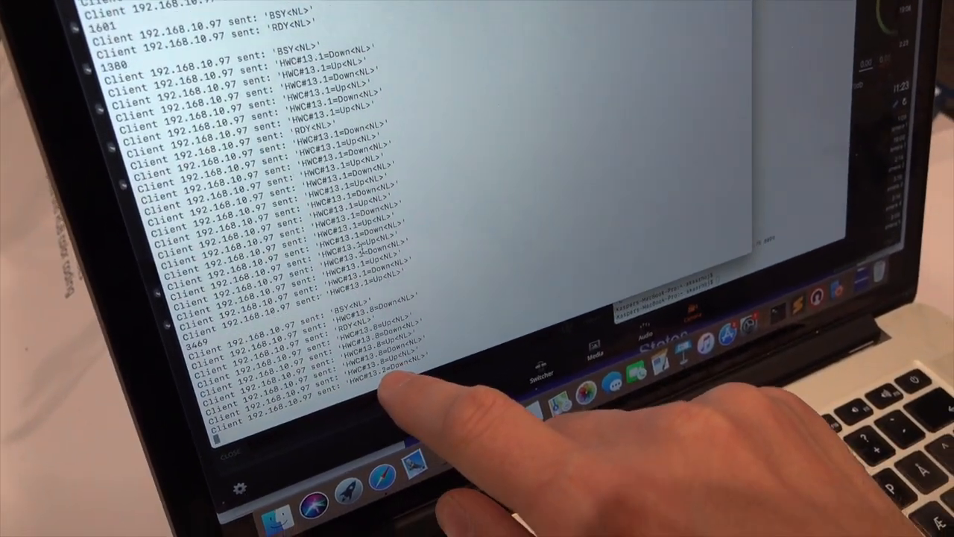